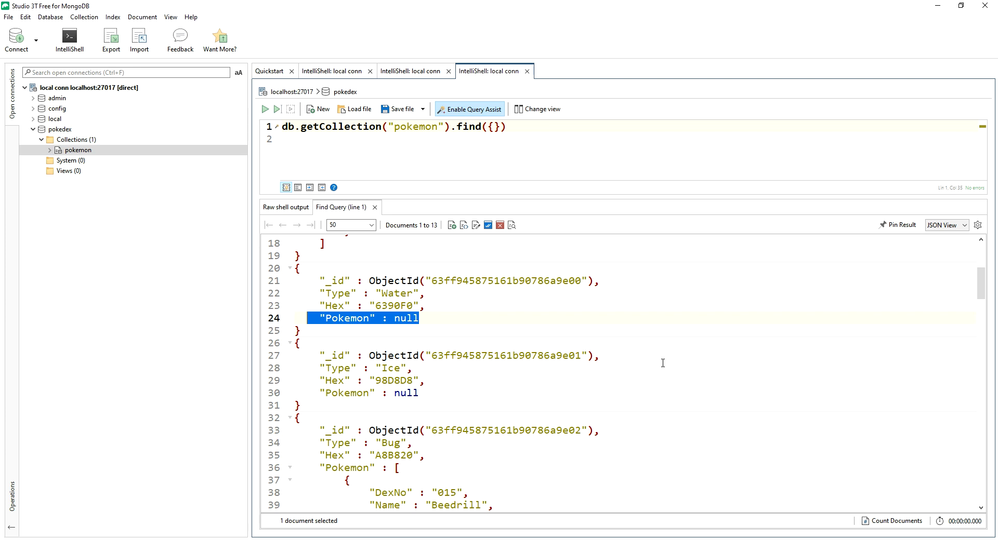
mouse_move(450, 399)
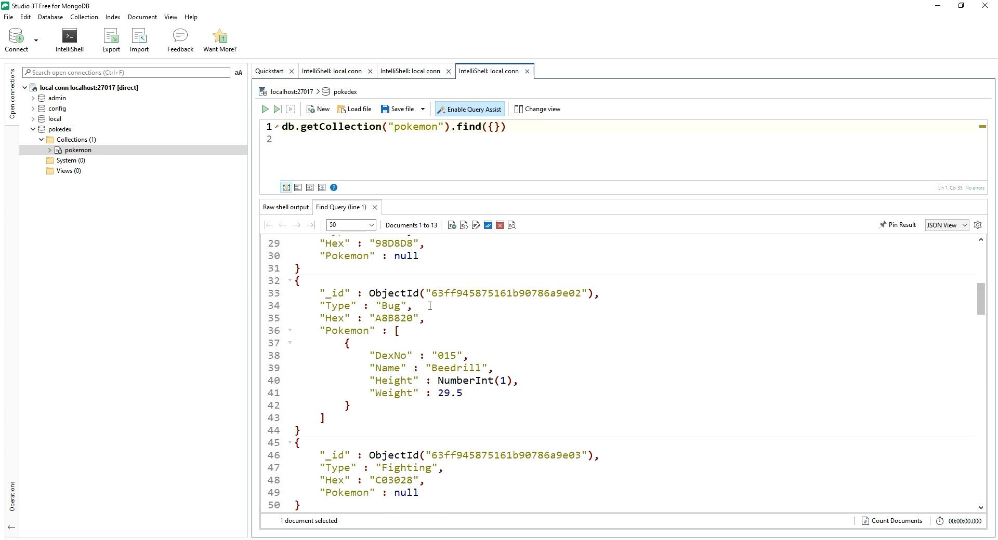
Open the second IntelliShell tab and select the null Pokemon condition in its find filter
click(323, 419)
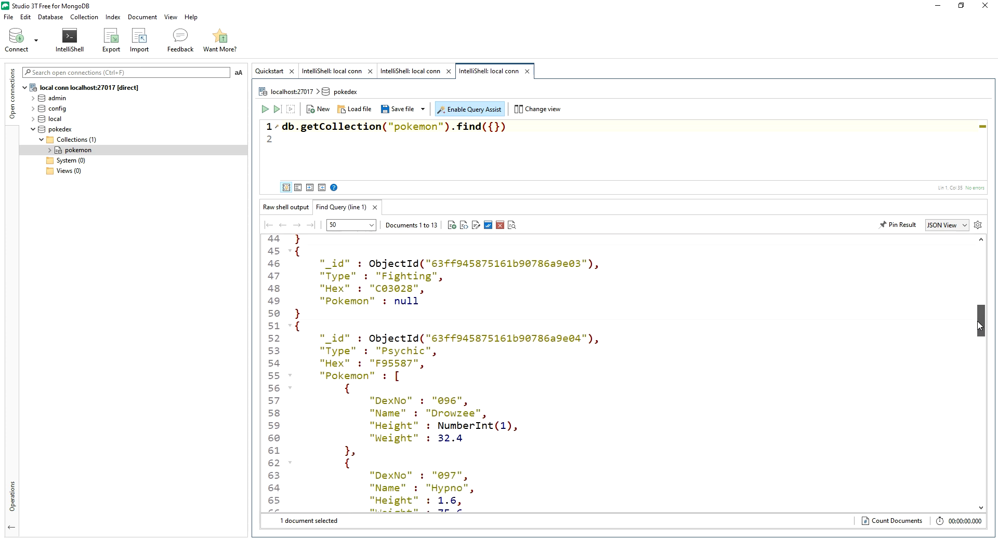
scroll(down, 3)
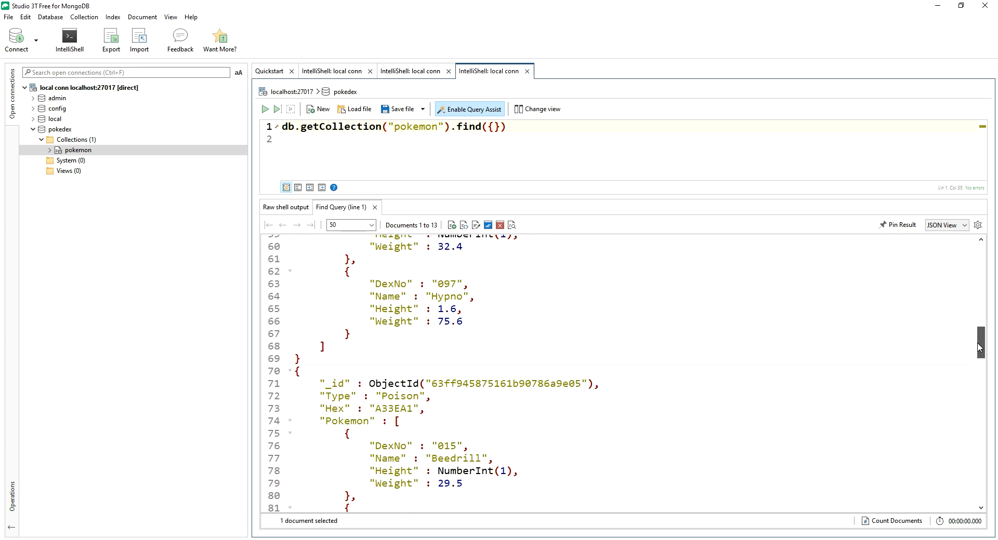
click(331, 71)
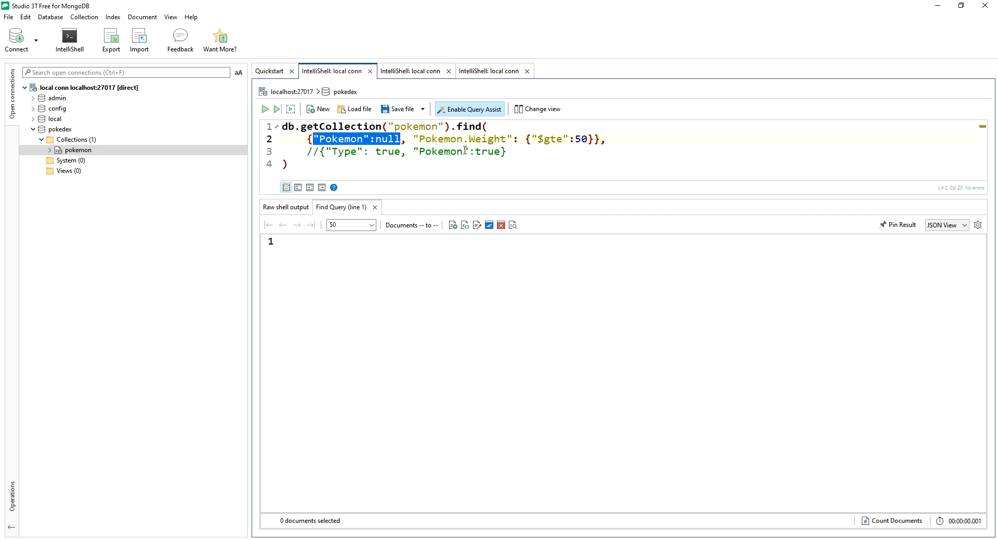
mouse_move(257, 131)
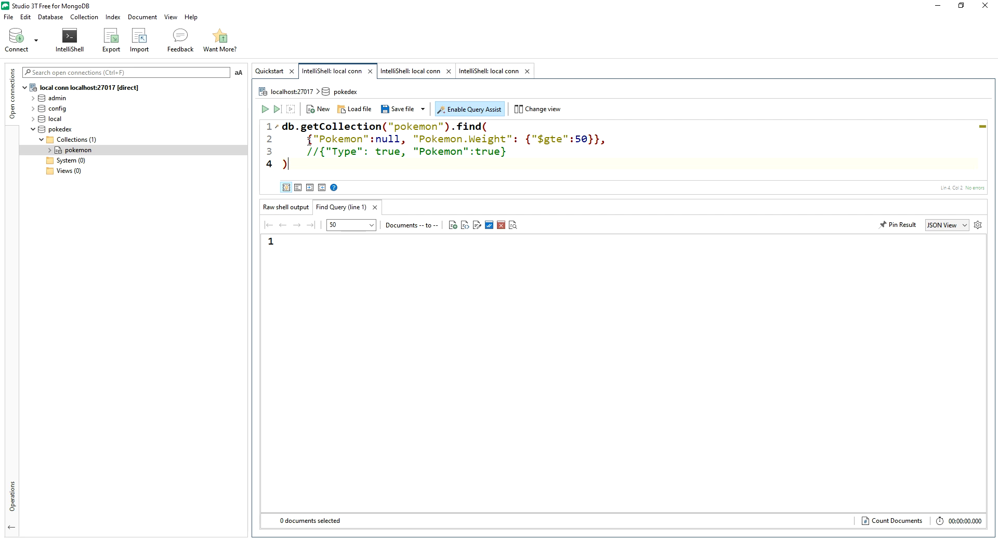
drag(309, 139, 399, 139)
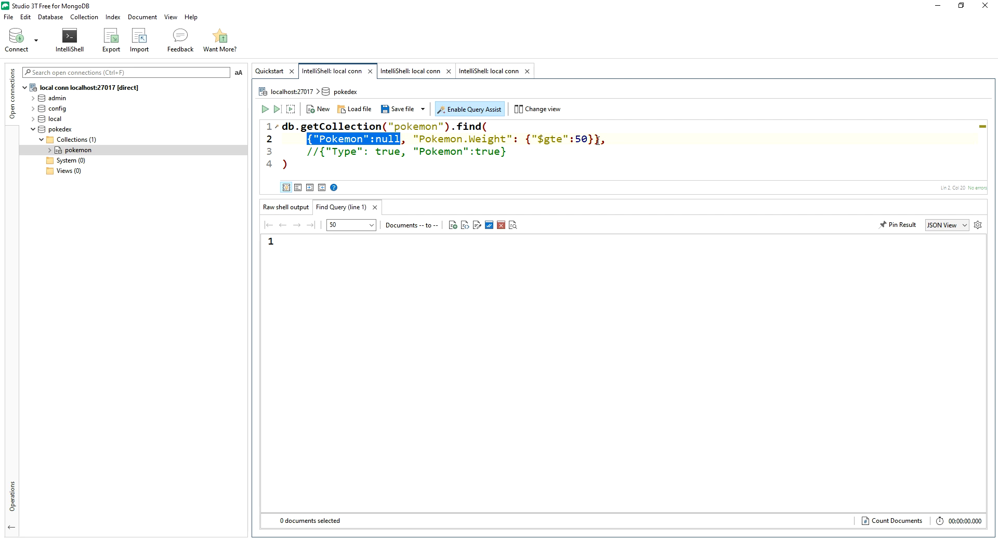
mouse_move(595, 284)
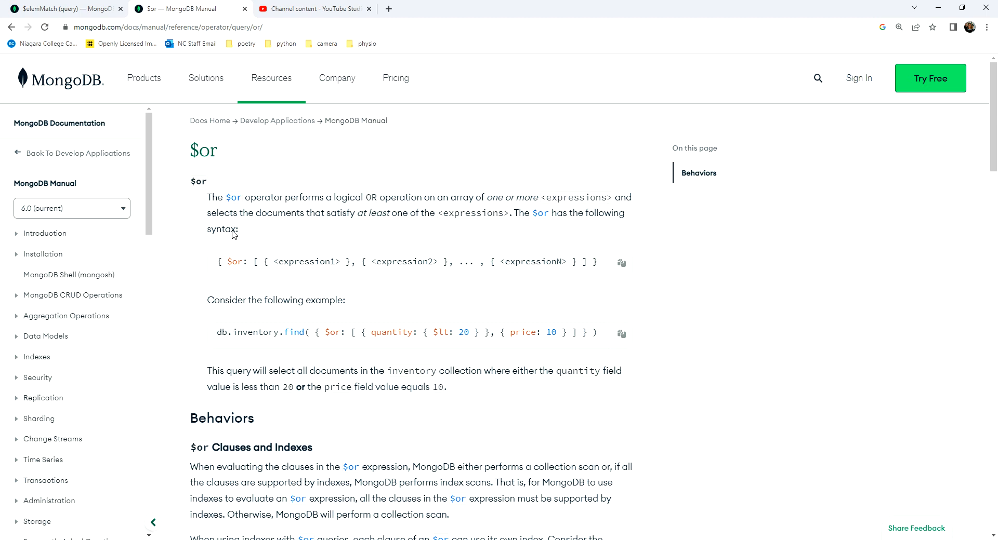
Select and copy the full $or syntax example from the MongoDB manual page
drag(223, 261, 328, 261)
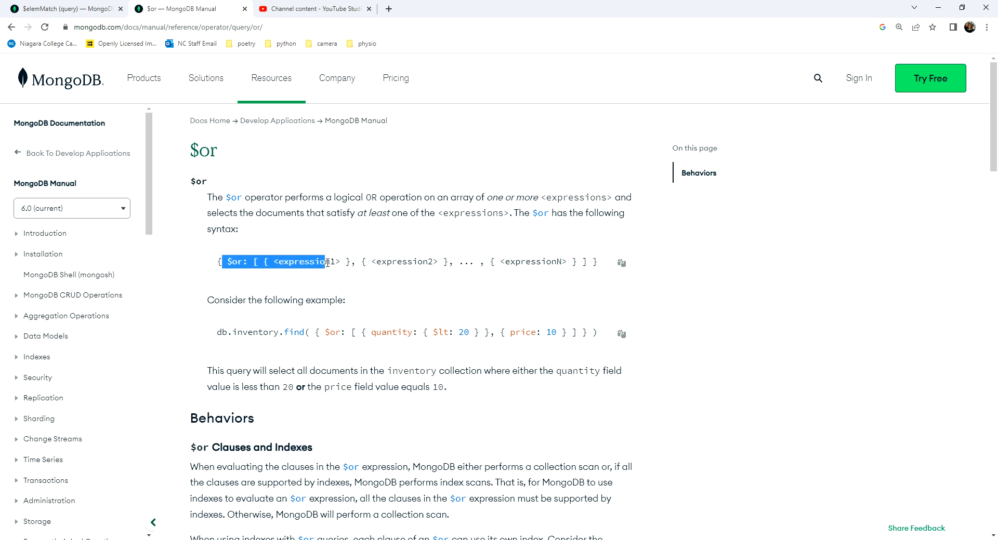
drag(324, 261, 592, 262)
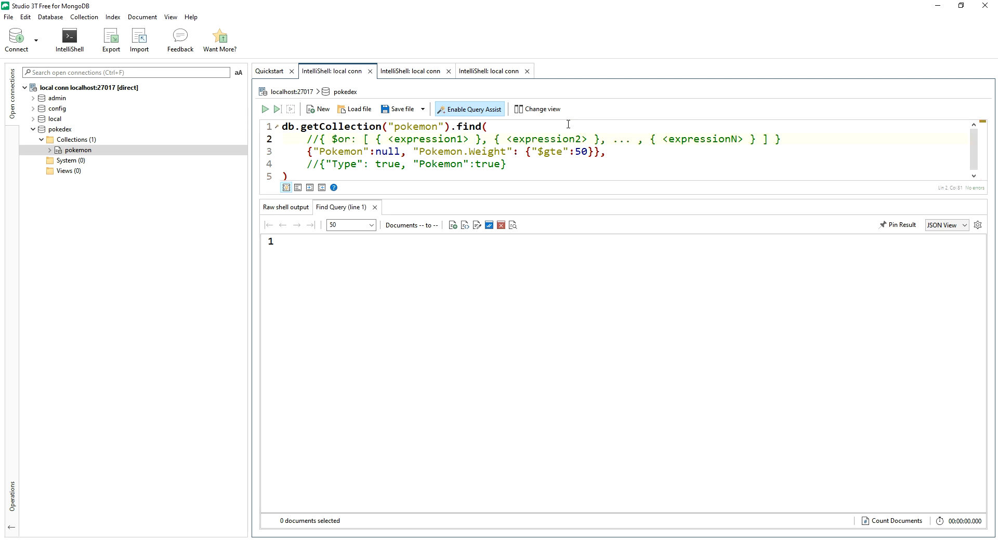
mouse_move(623, 168)
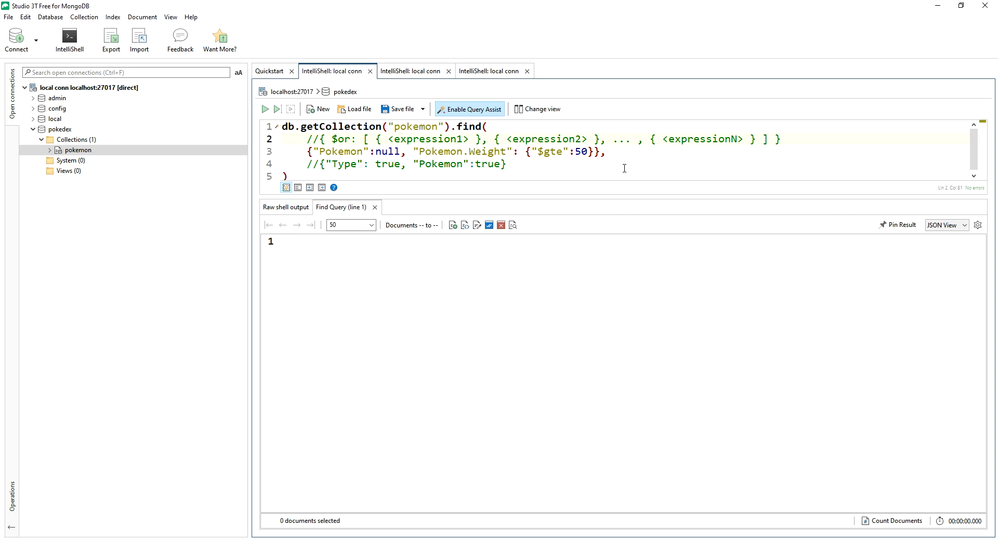
Paste the $or syntax as a // commented line 2 above the filter
double_click(342, 139)
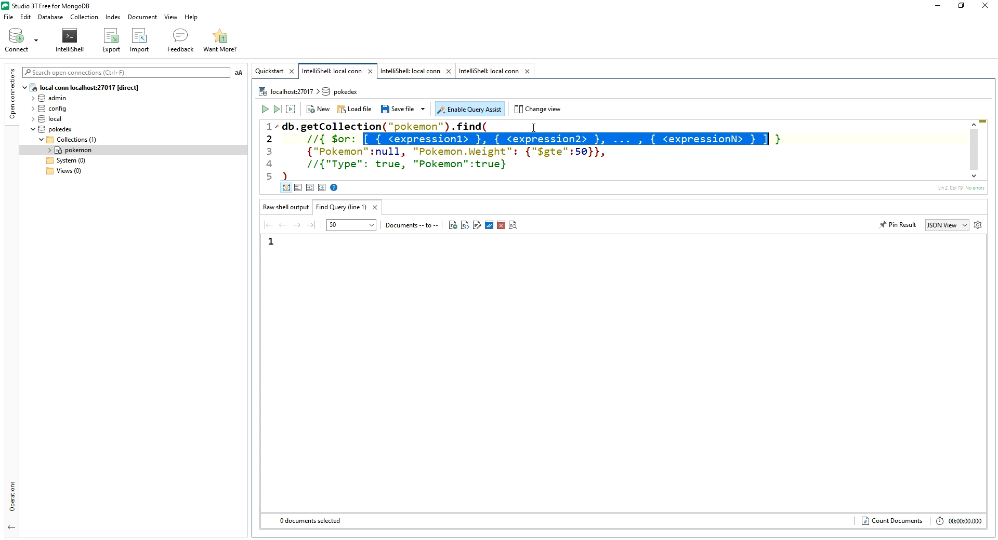
click(437, 152)
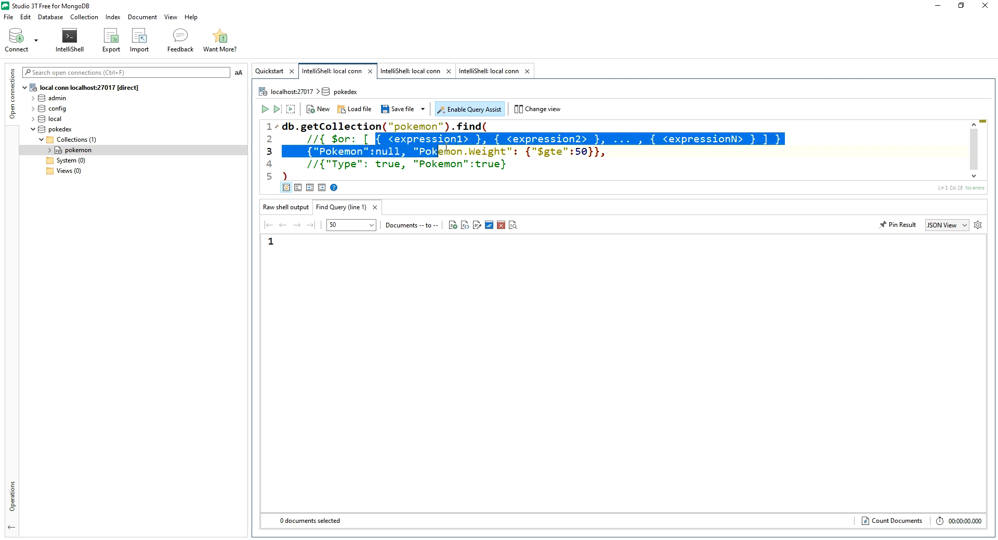
double_click(427, 139)
text(")
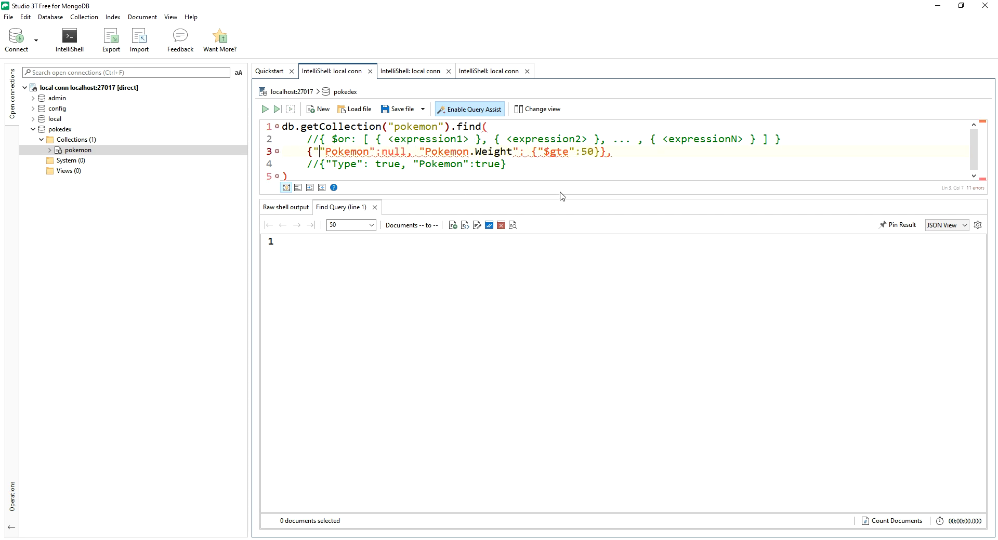
Change line 3 to {"$or":[{"Pokemon":null}, {"Pokemon.Weight": {"$gte":50}}]}
text($or)
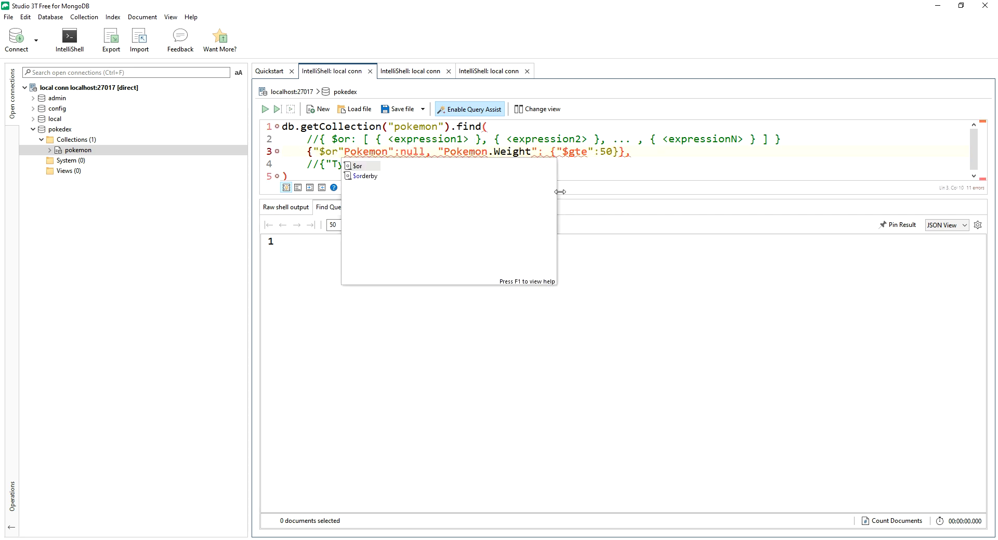
mouse_move(357, 165)
text(":)
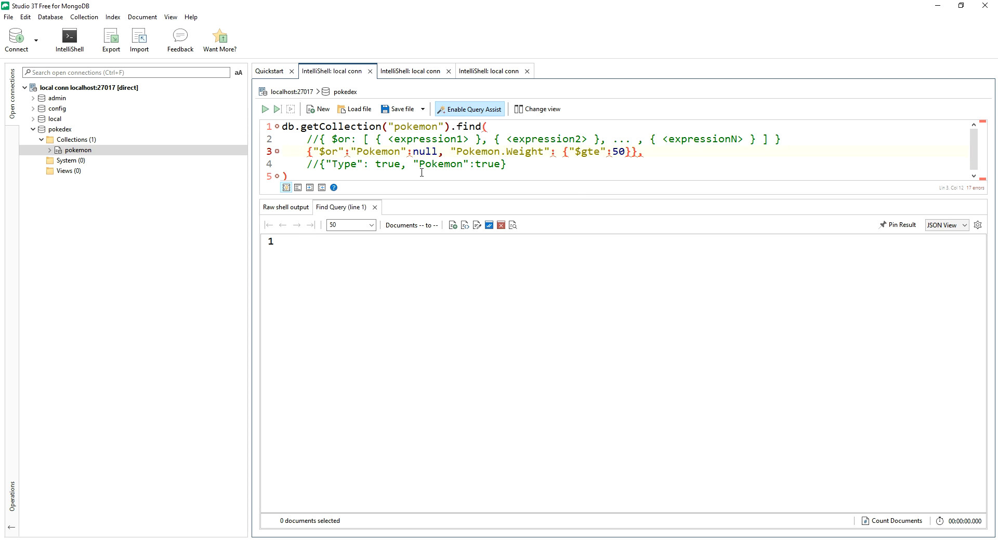
text([{)
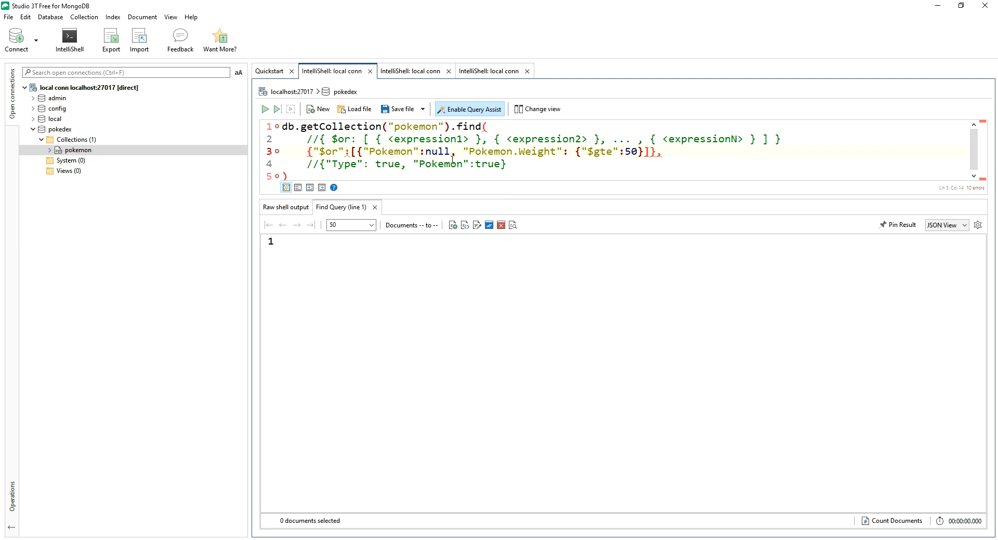
text(})
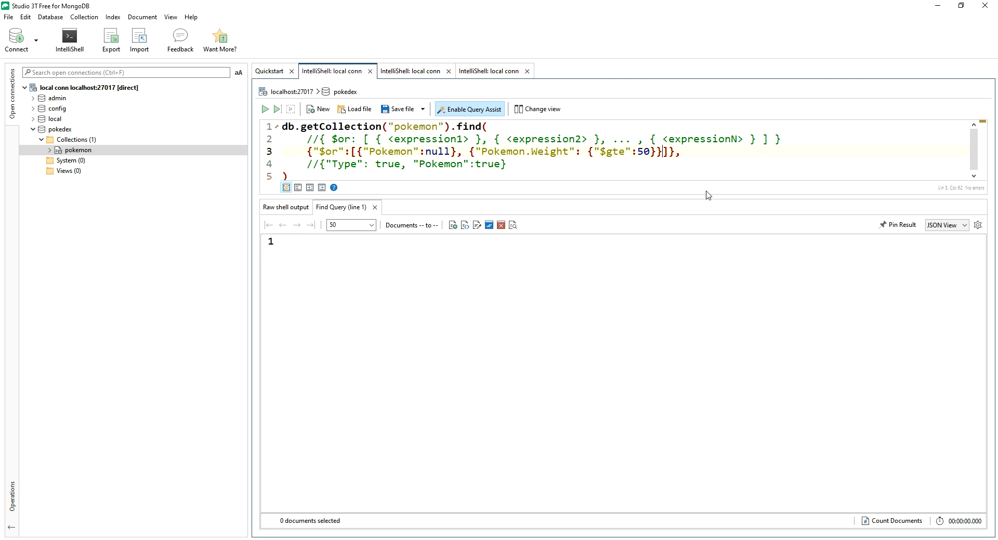
Execute the $or query, view the 10 results, and highlight the Fake Dragon's height and weight
click(264, 108)
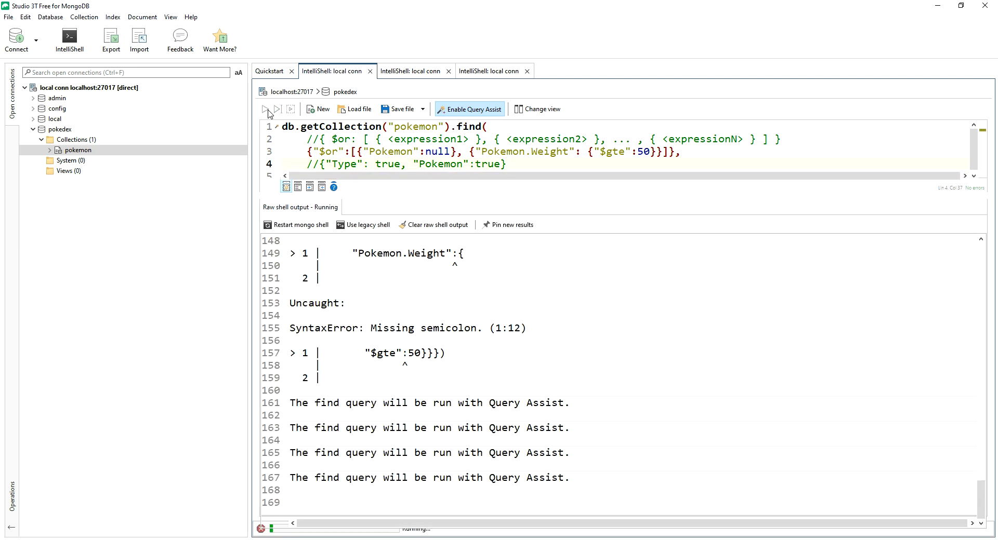
click(265, 109)
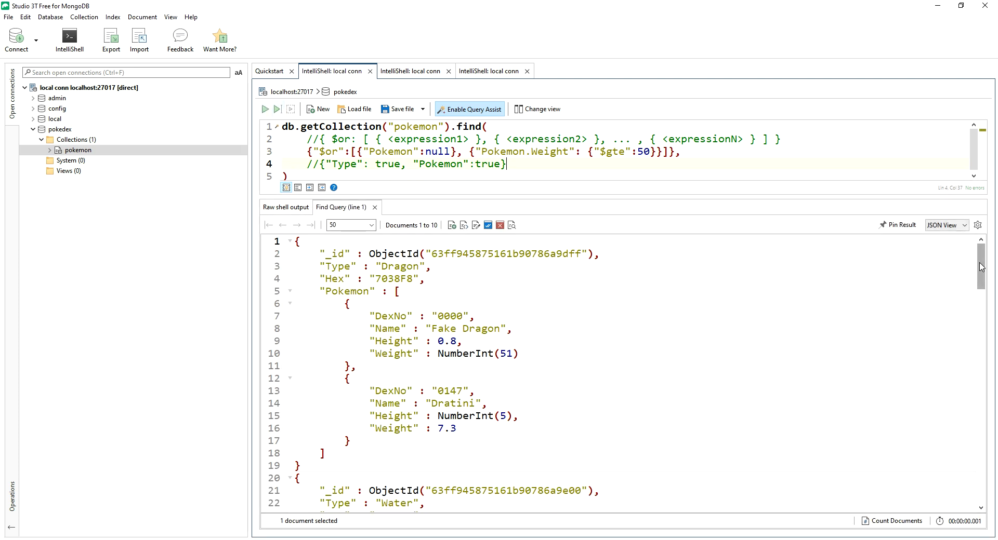
scroll(down, 3)
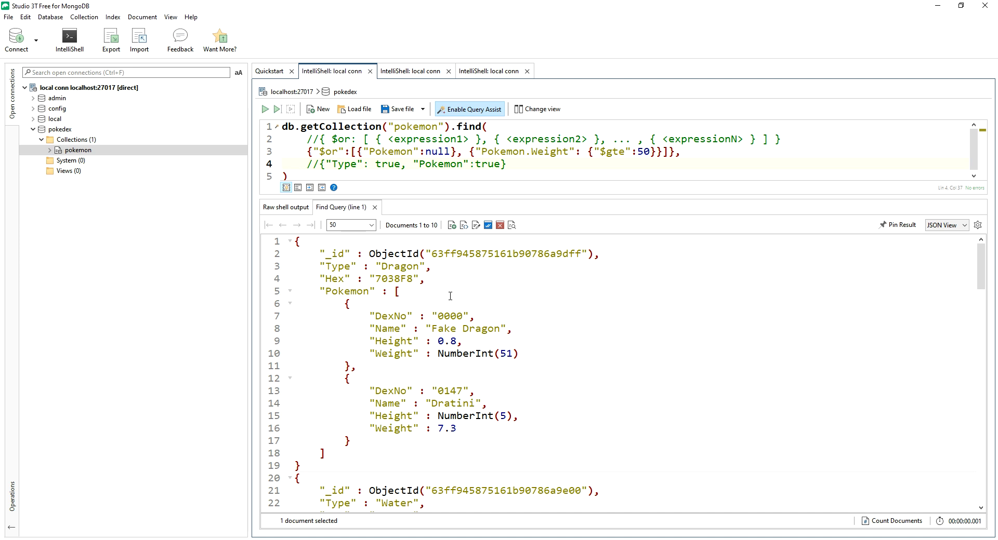
mouse_move(495, 430)
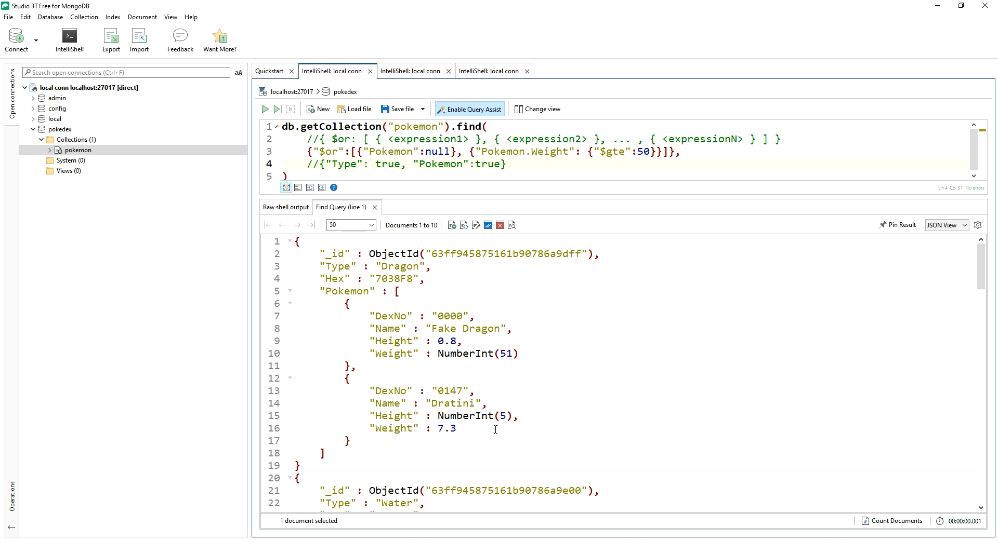
drag(369, 340, 519, 354)
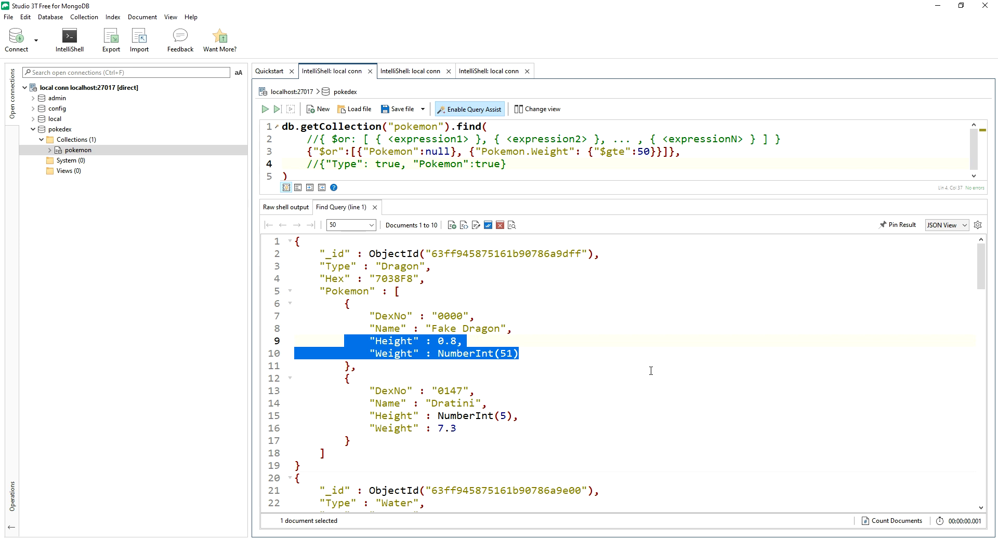
mouse_move(624, 342)
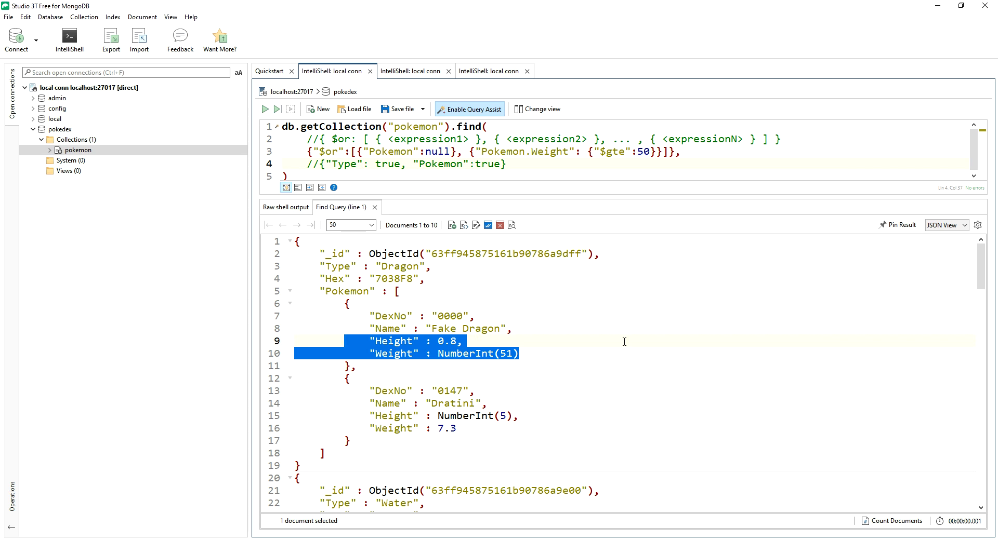